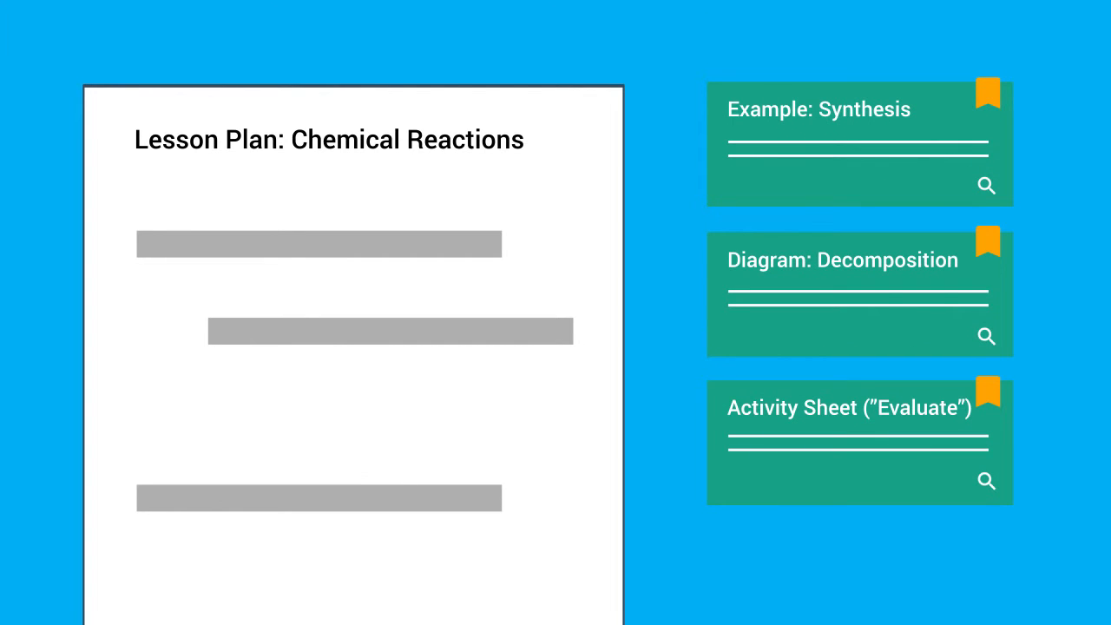
{"action": "left_click_drag", "start_coordinate": [859, 441], "coordinate": [547, 418]}
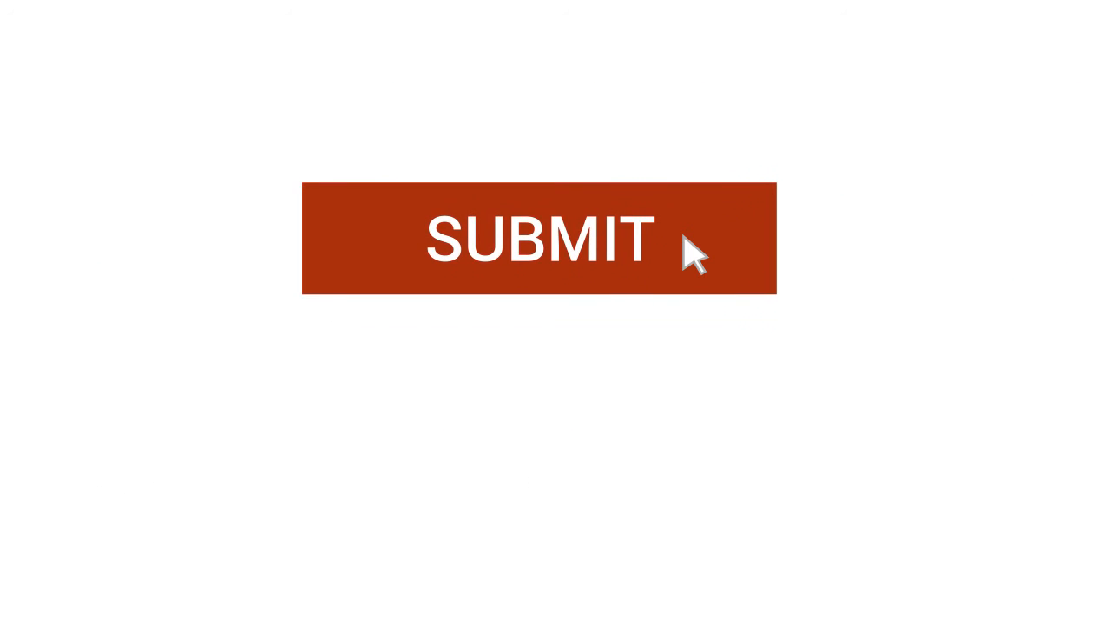
{"action": "left_click", "coordinate": [538, 236]}
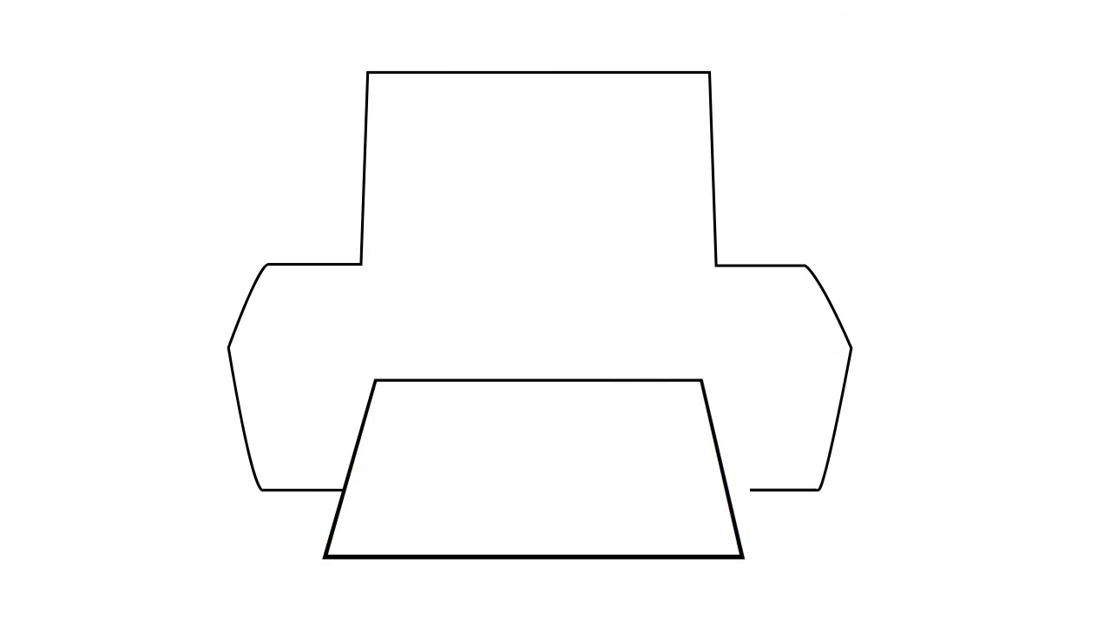